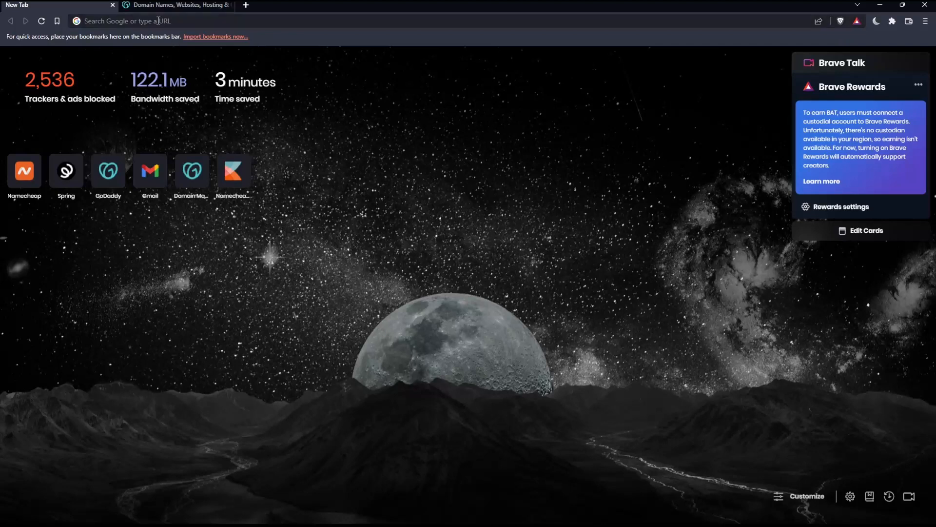
Load godaddy.com in the Brave tab from the 'go' address-bar suggestion
type("godaddy.com")
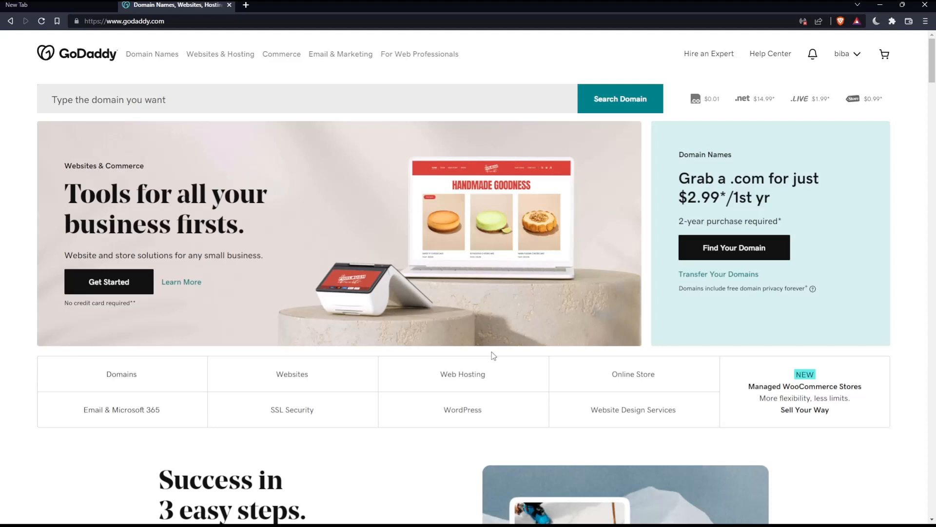
mouse_move(207, 127)
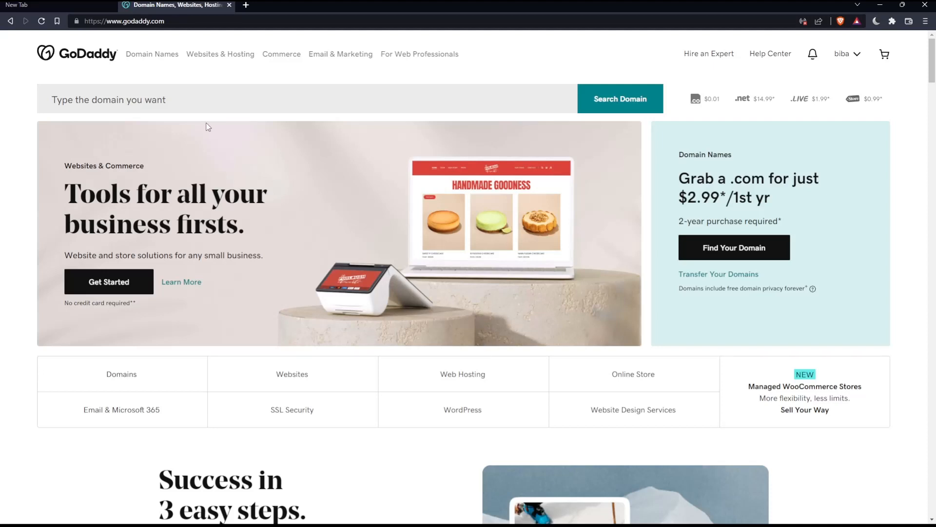
mouse_move(169, 80)
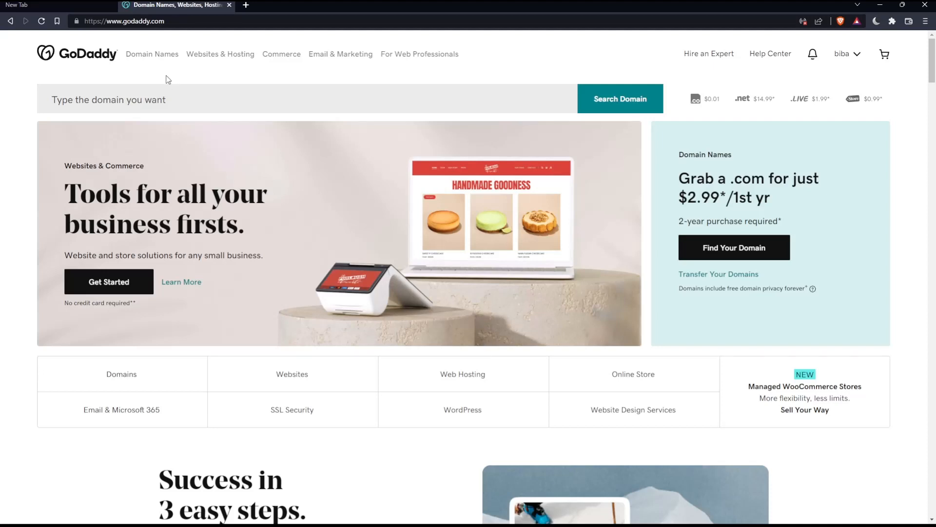
scroll("down", 3)
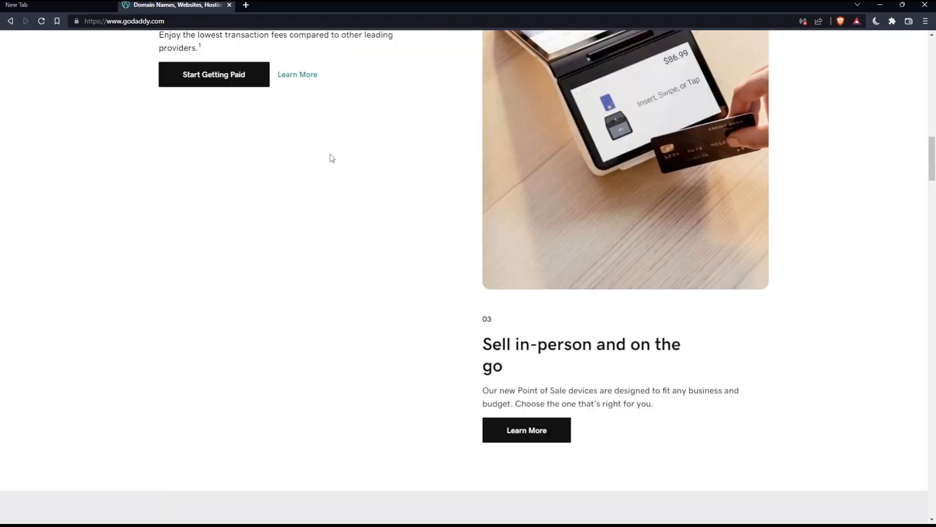
scroll("down", 3)
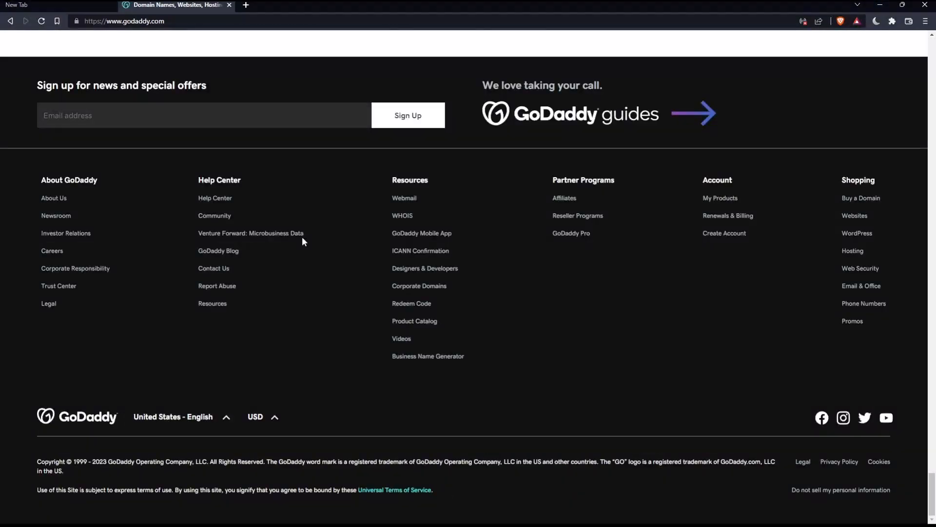
left_click(173, 416)
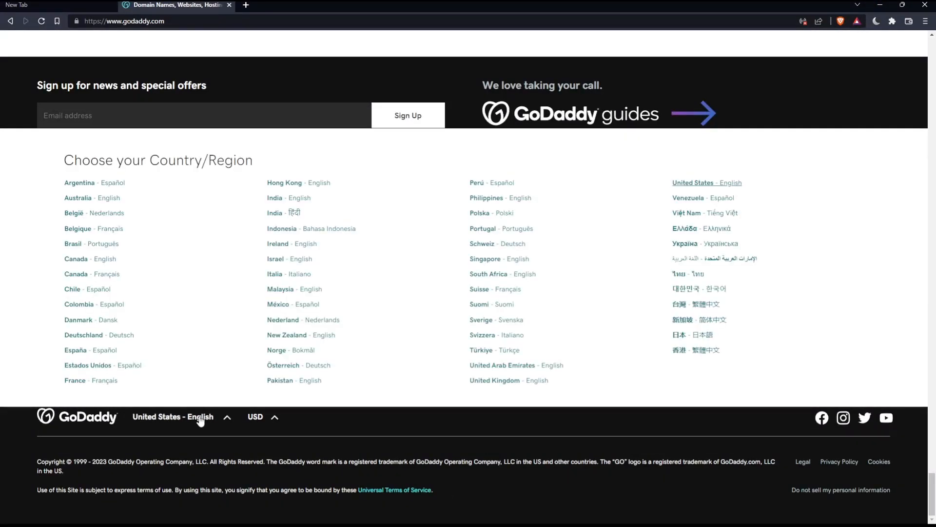
mouse_move(319, 208)
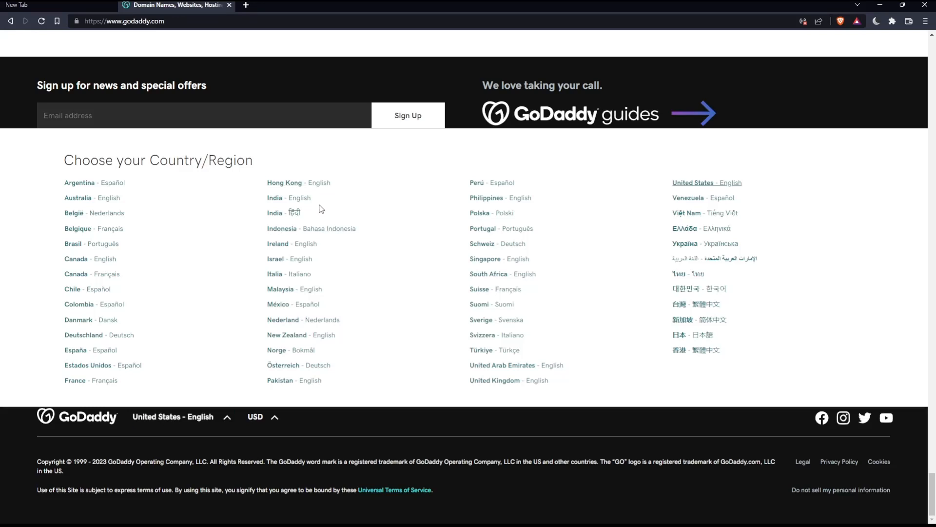
left_click(261, 416)
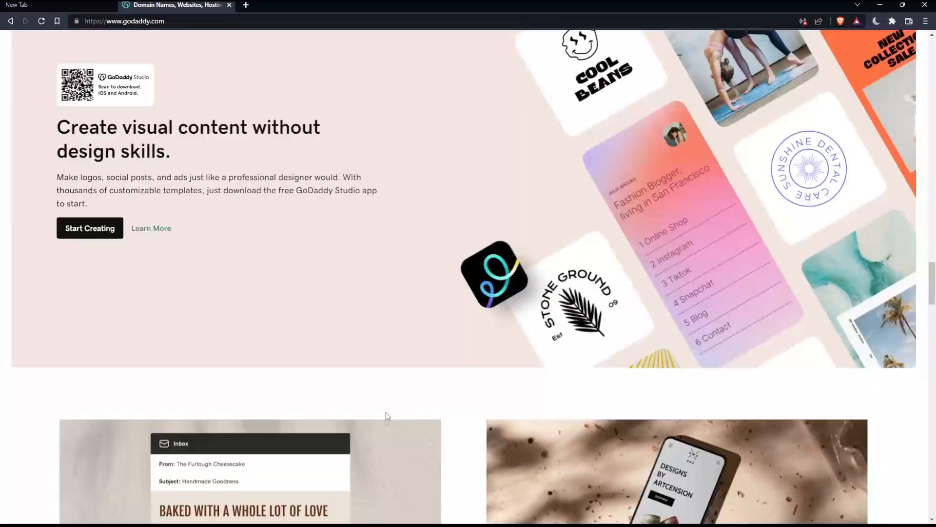
scroll("up", 3)
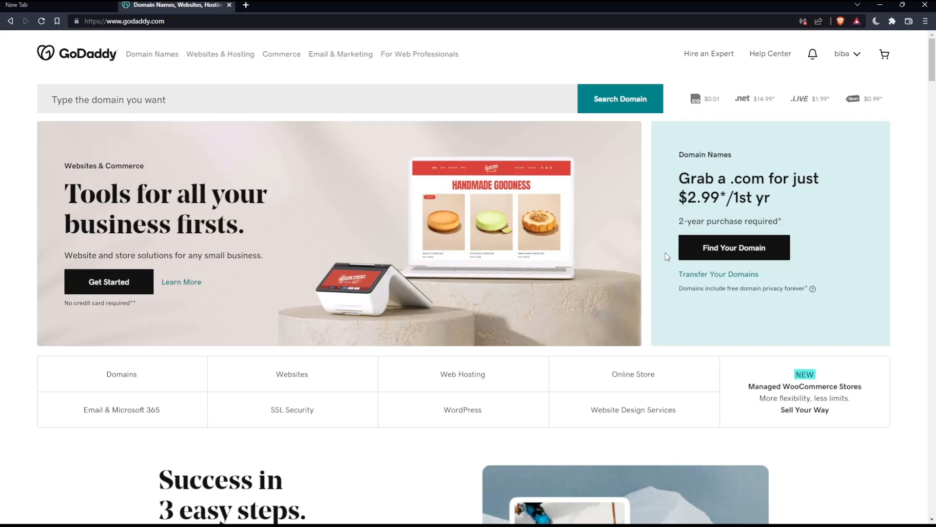
left_click(844, 54)
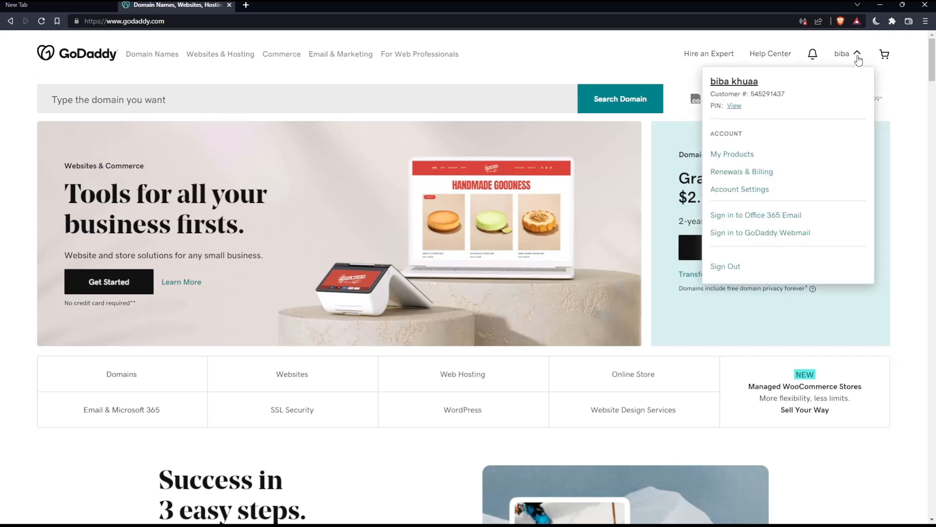
mouse_move(759, 177)
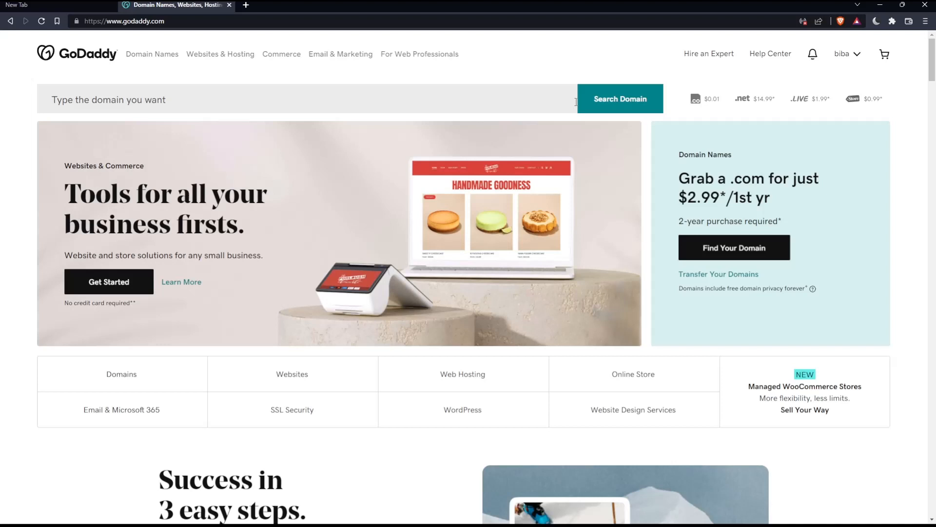
mouse_move(500, 283)
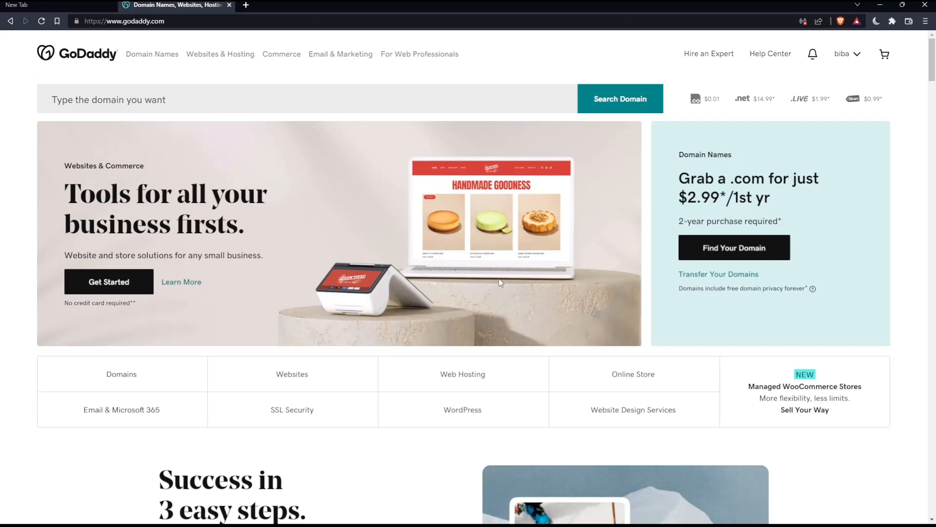
mouse_move(545, 66)
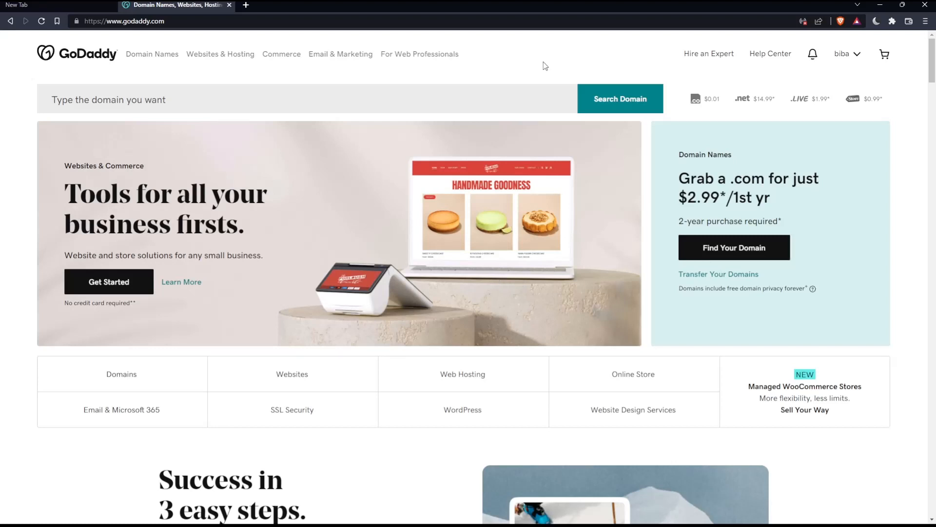
mouse_move(558, 72)
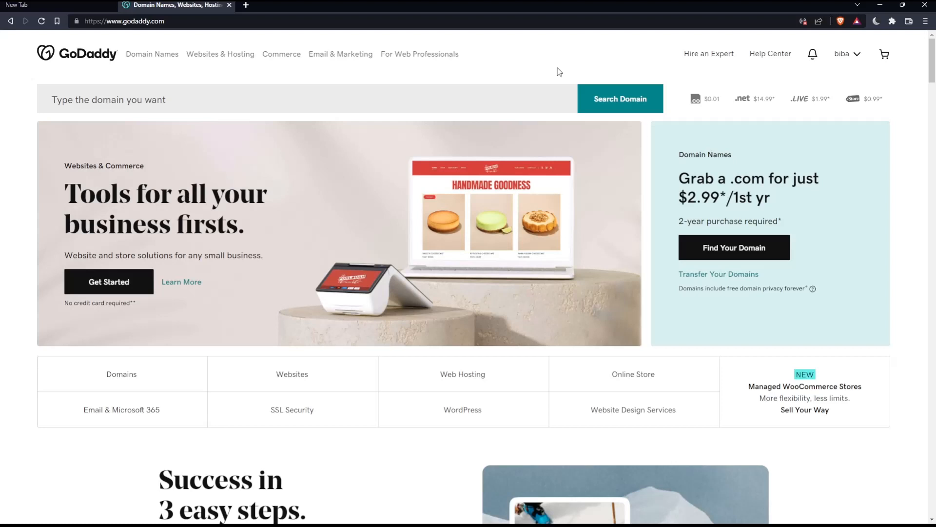
mouse_move(848, 62)
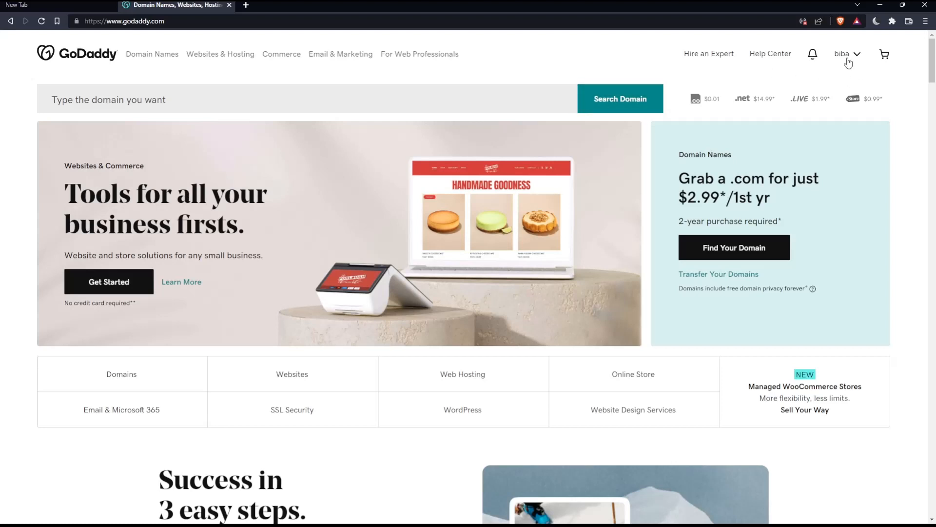
left_click(843, 54)
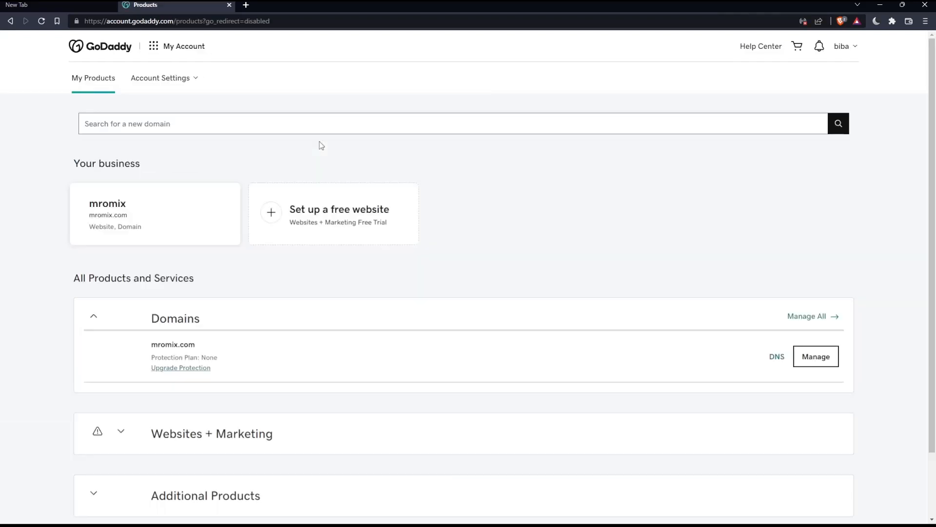
Scroll down My Products and expand the Additional Products section
scroll("down", 3)
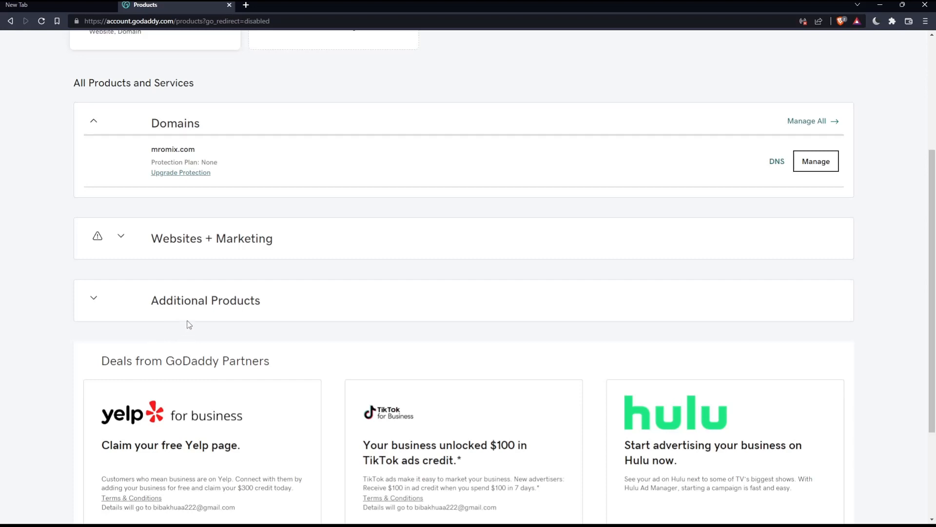
left_click(94, 298)
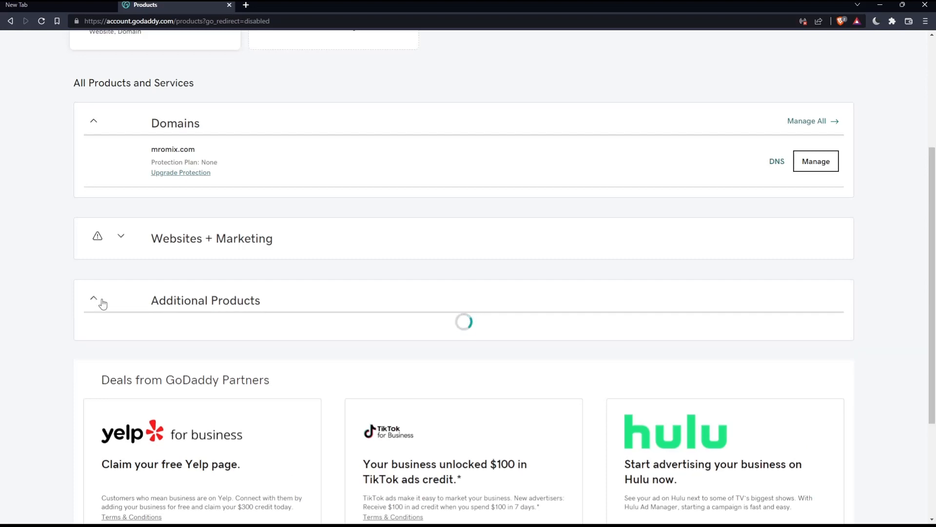